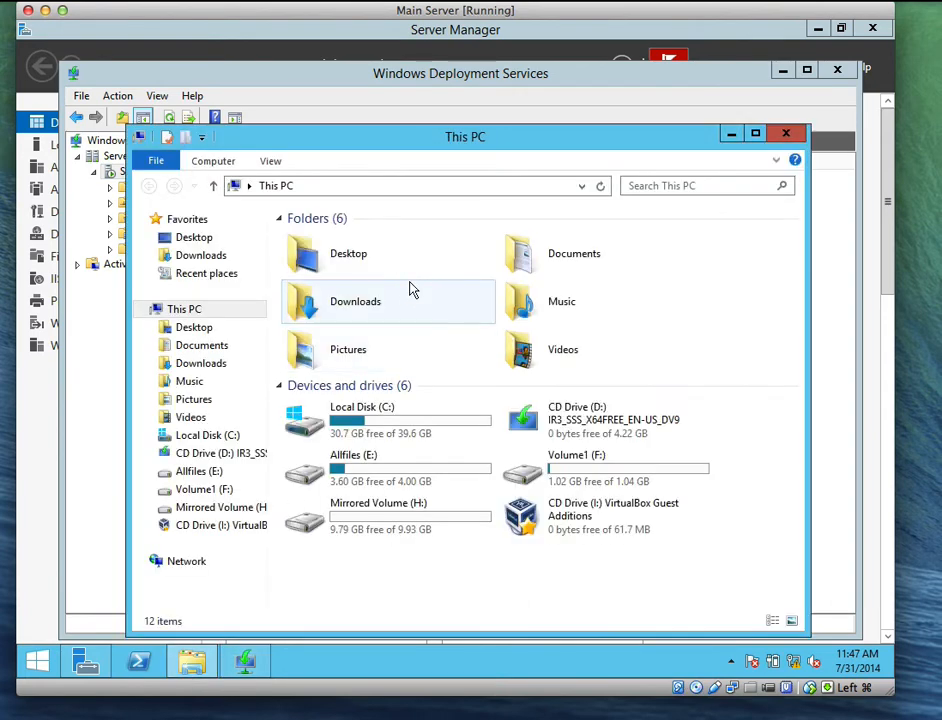
- Select CD Drive (D:) holding the Windows Server installation disc in This PC
left_click(604, 420)
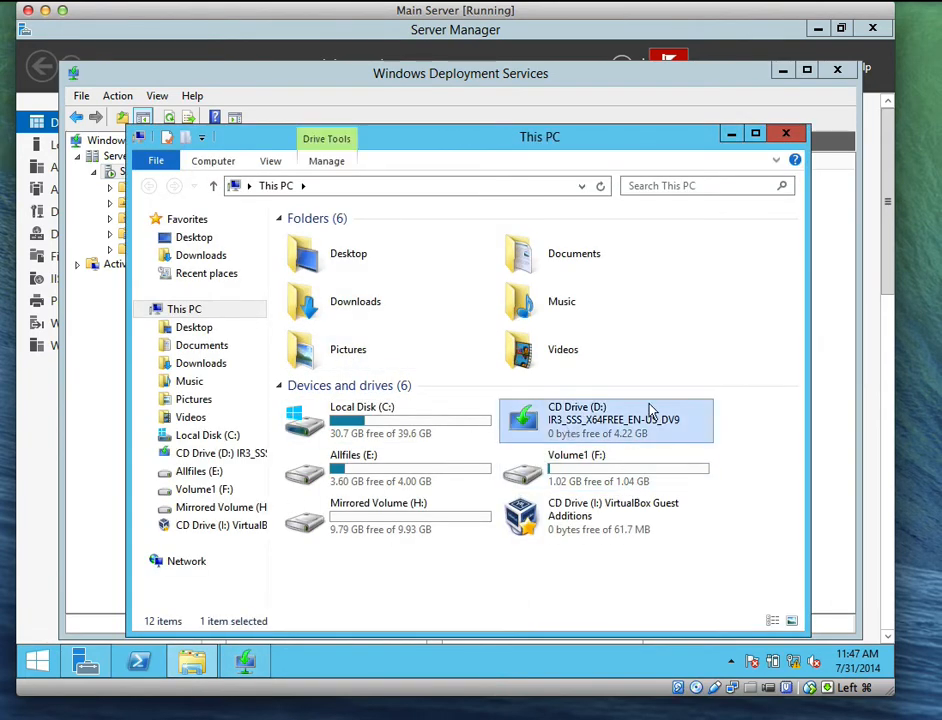
mouse_move(630, 420)
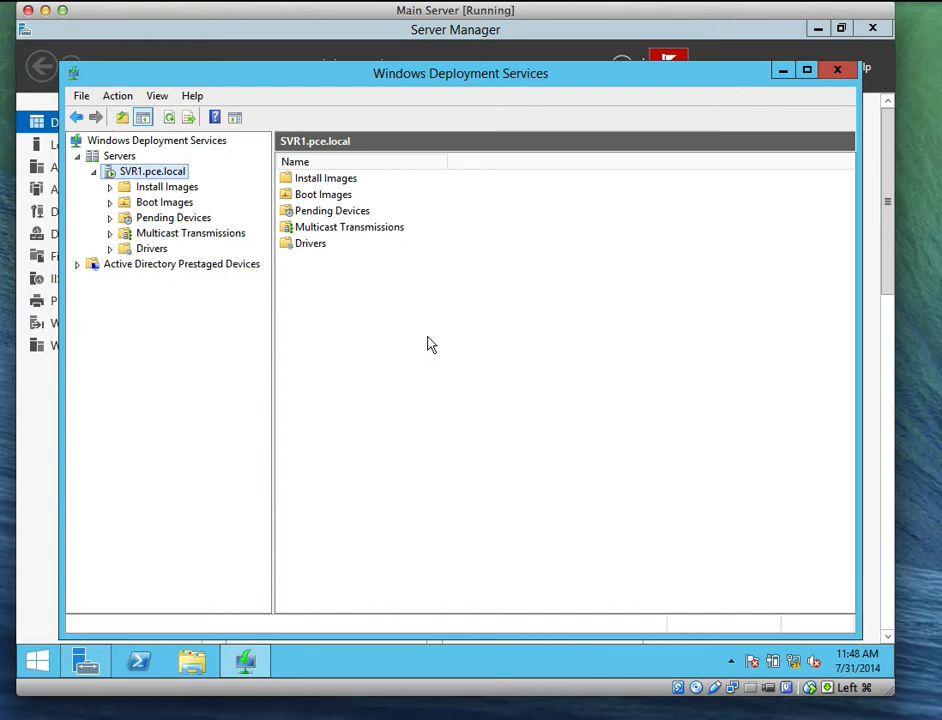
- Start the Add Boot Image wizard from the Boot Images node
left_click(164, 202)
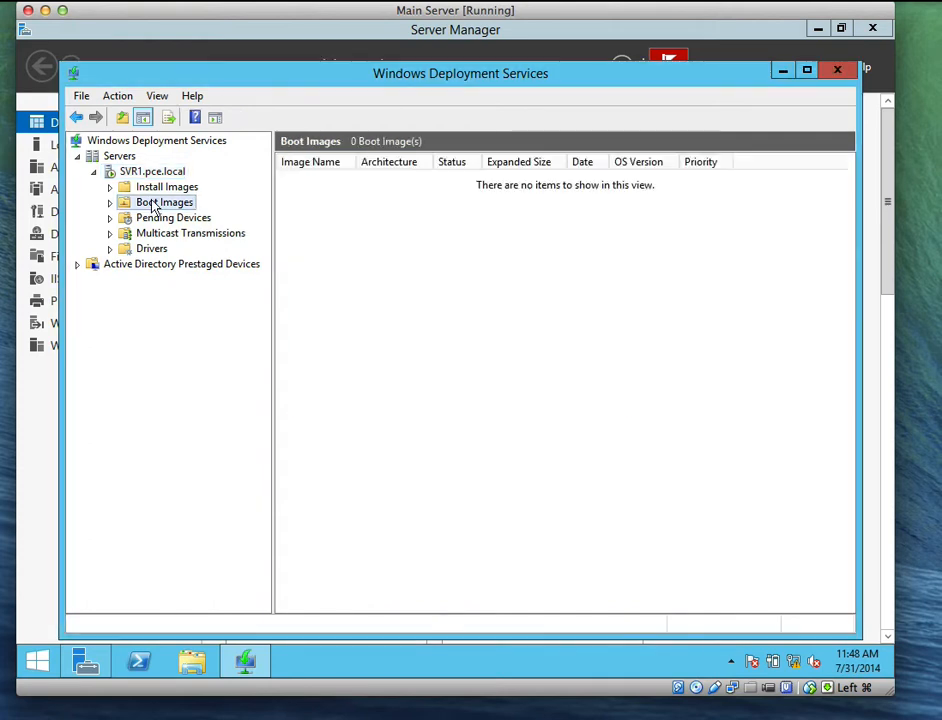
right_click(164, 202)
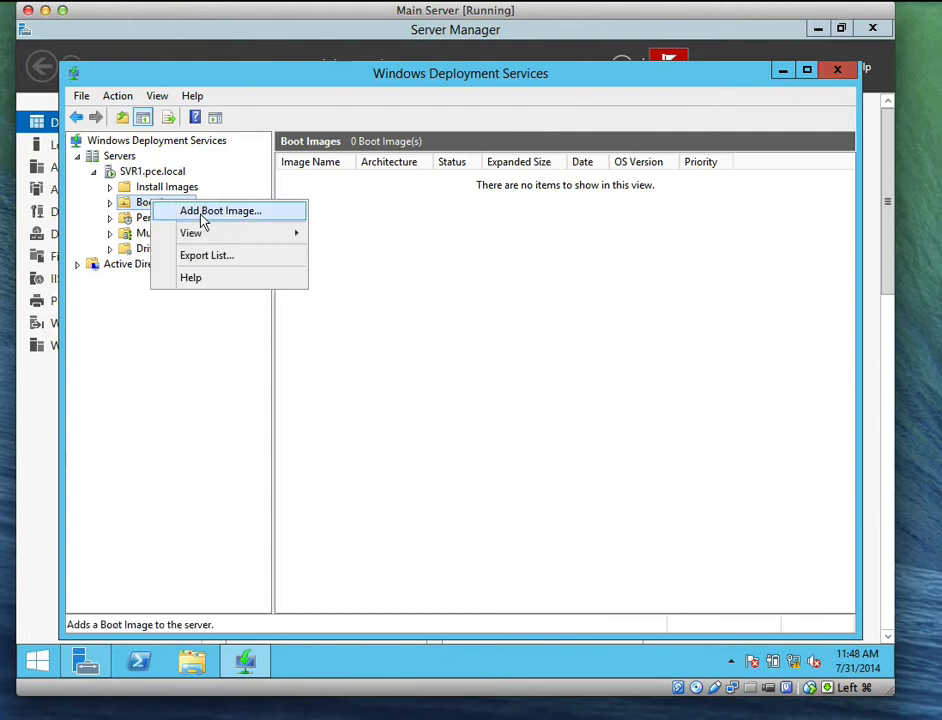
left_click(220, 210)
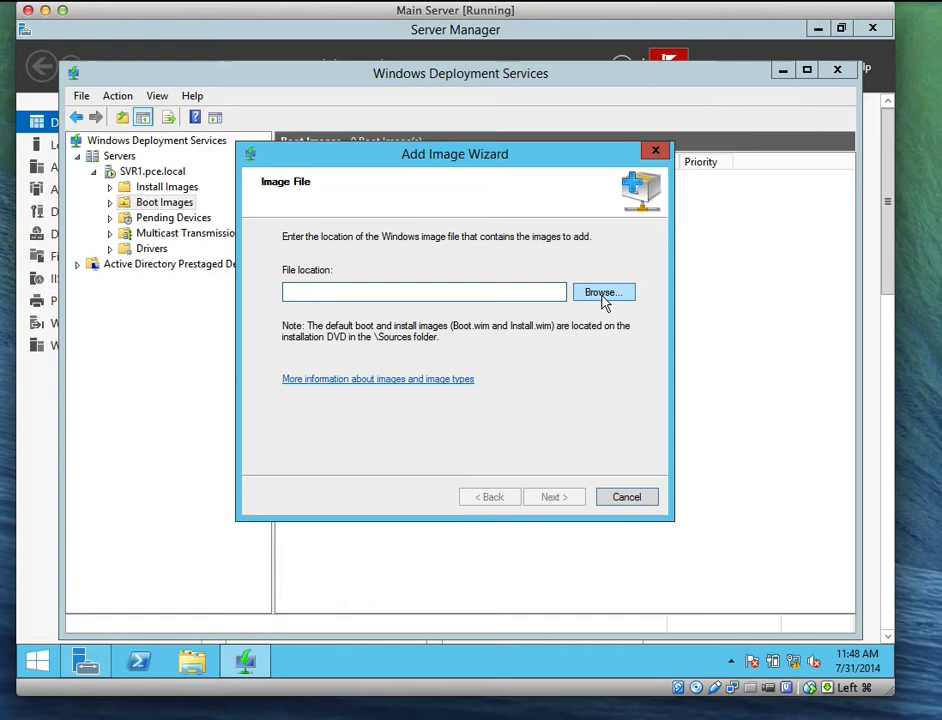
- Browse to the DVD's sources folder and choose boot.wim as the image file
left_click(604, 292)
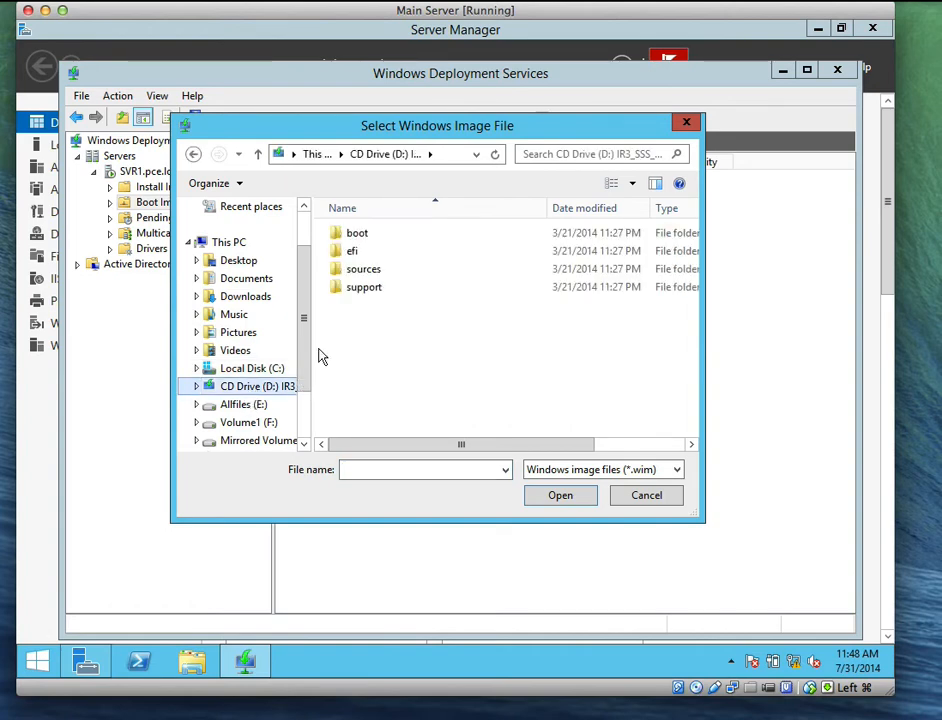
left_click(356, 232)
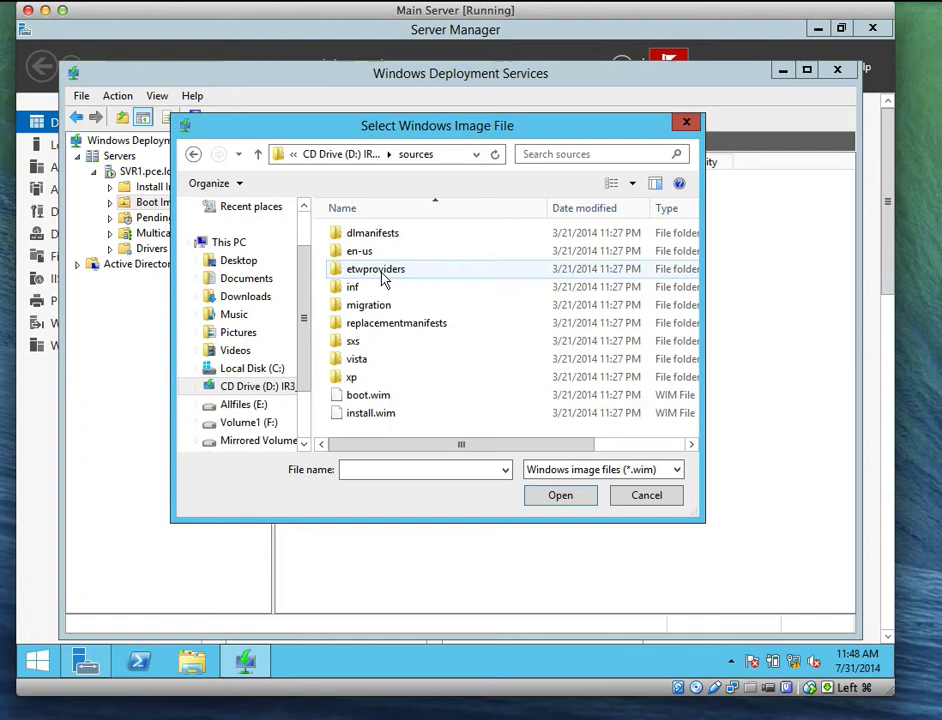
left_click(368, 394)
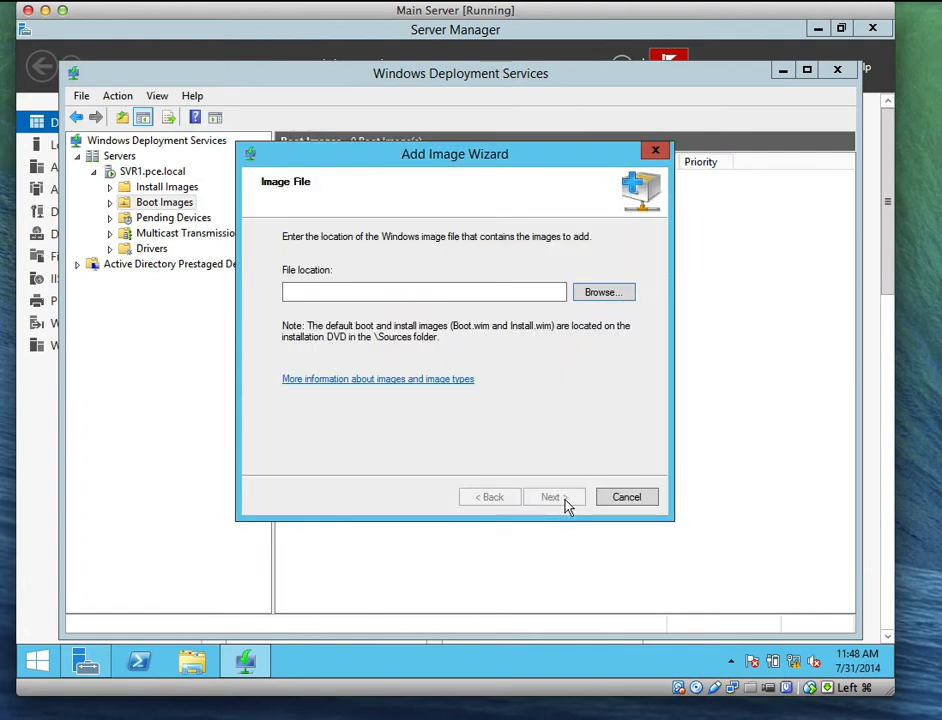
- Accept the default Microsoft Windows Setup (x64) name and add the boot image to the server
left_click(552, 496)
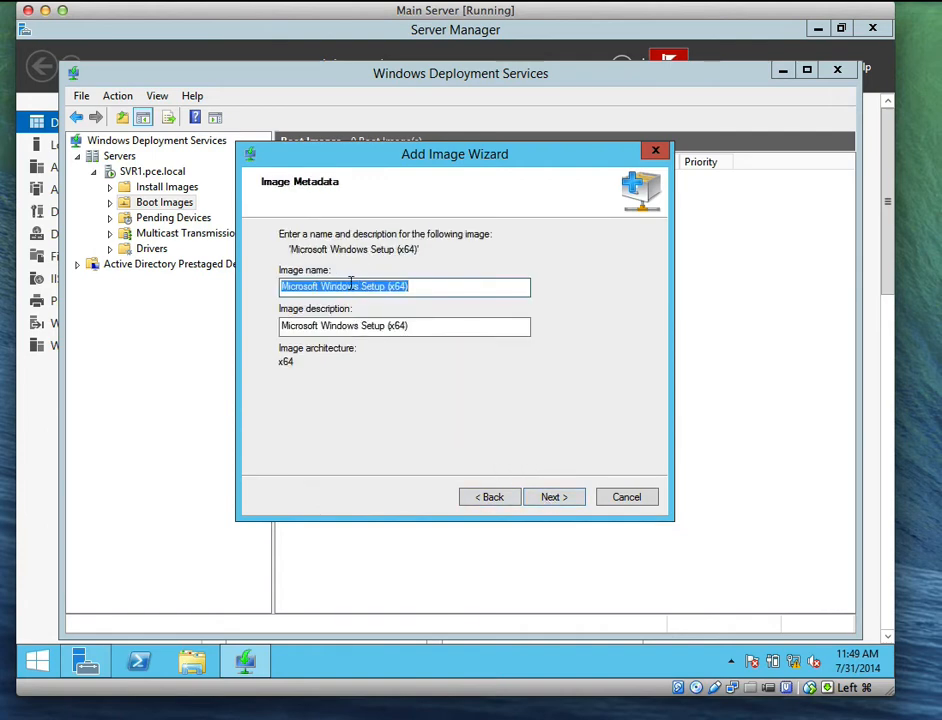
left_click(404, 324)
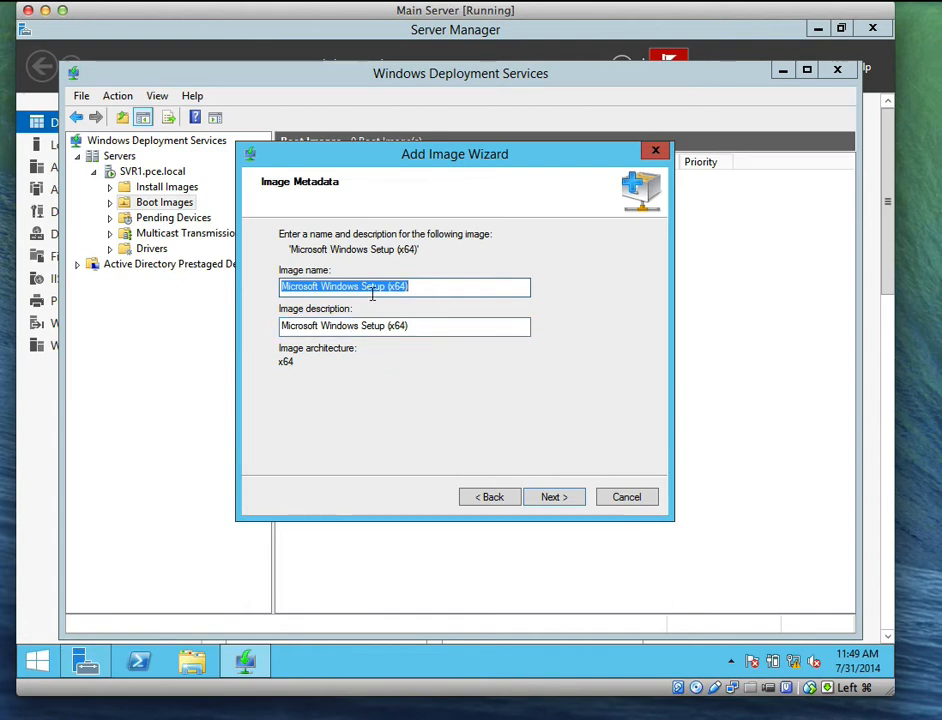
mouse_move(498, 404)
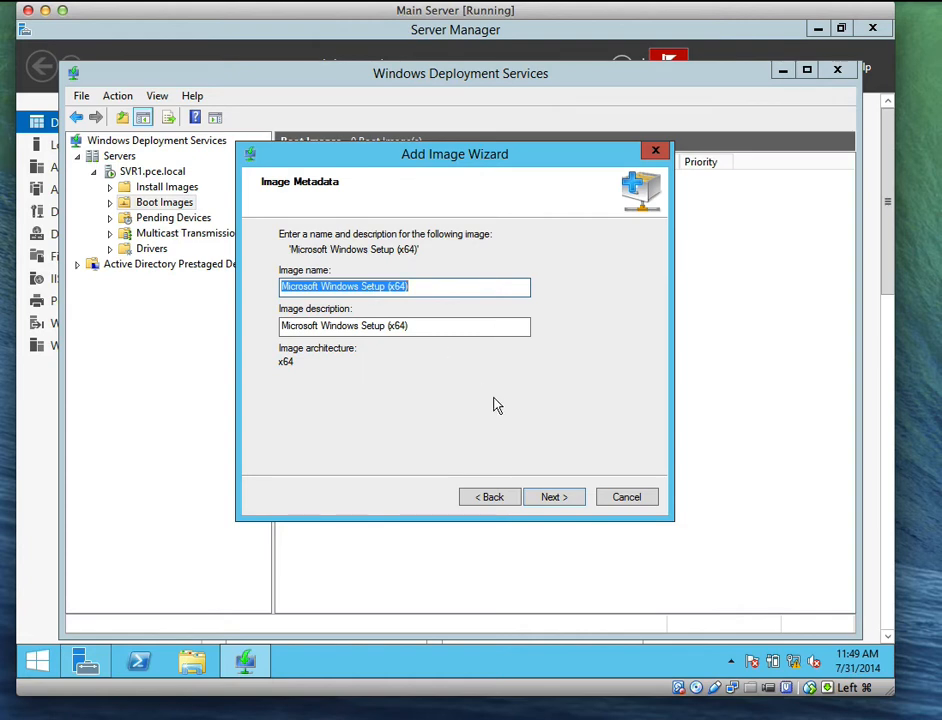
left_click(554, 496)
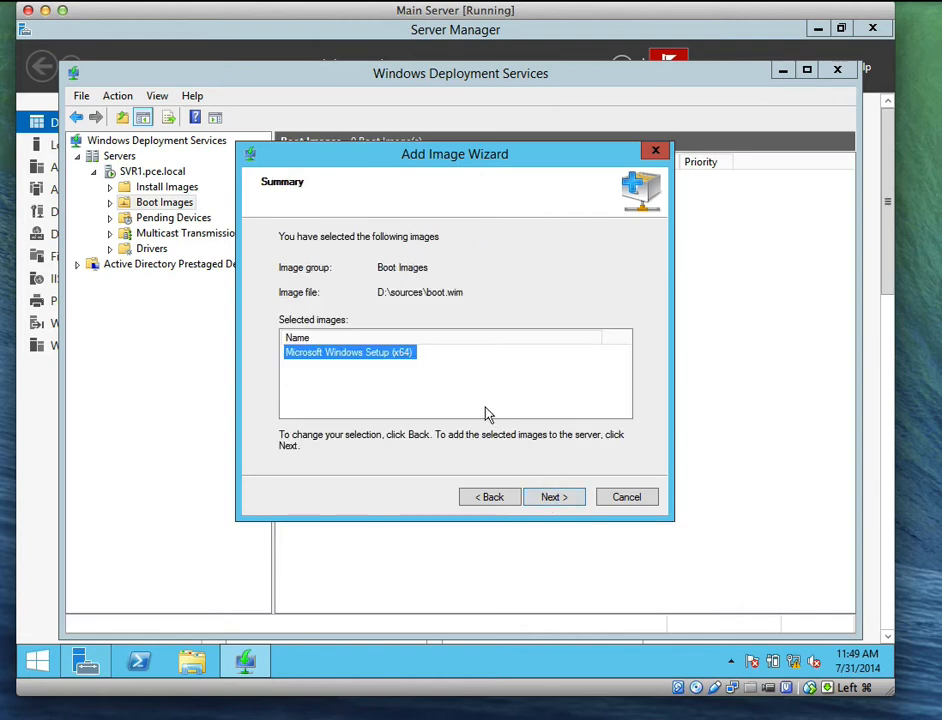
mouse_move(572, 528)
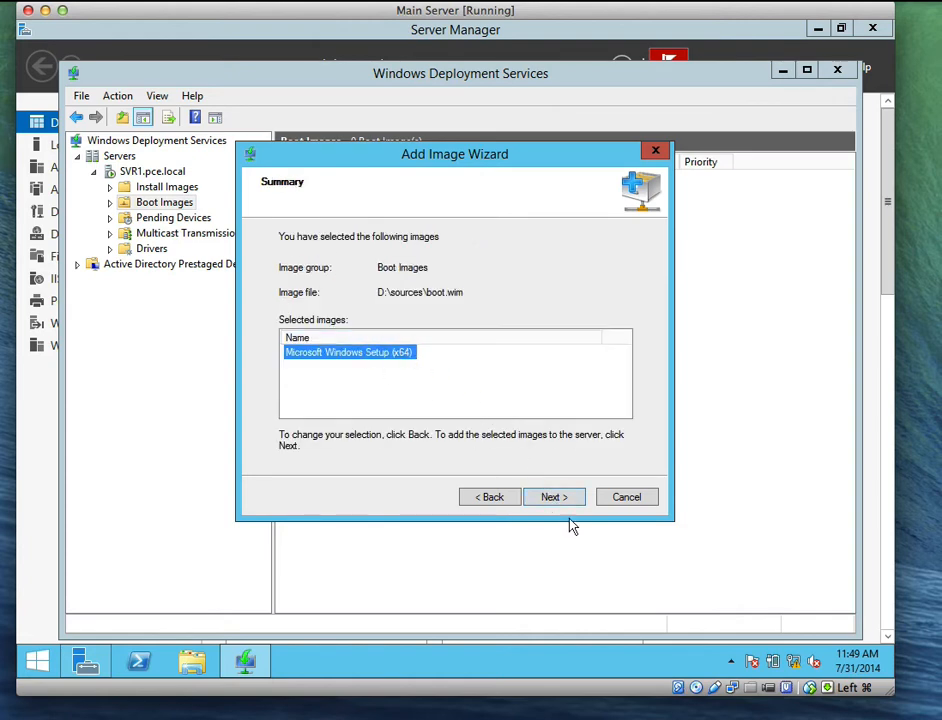
left_click(554, 496)
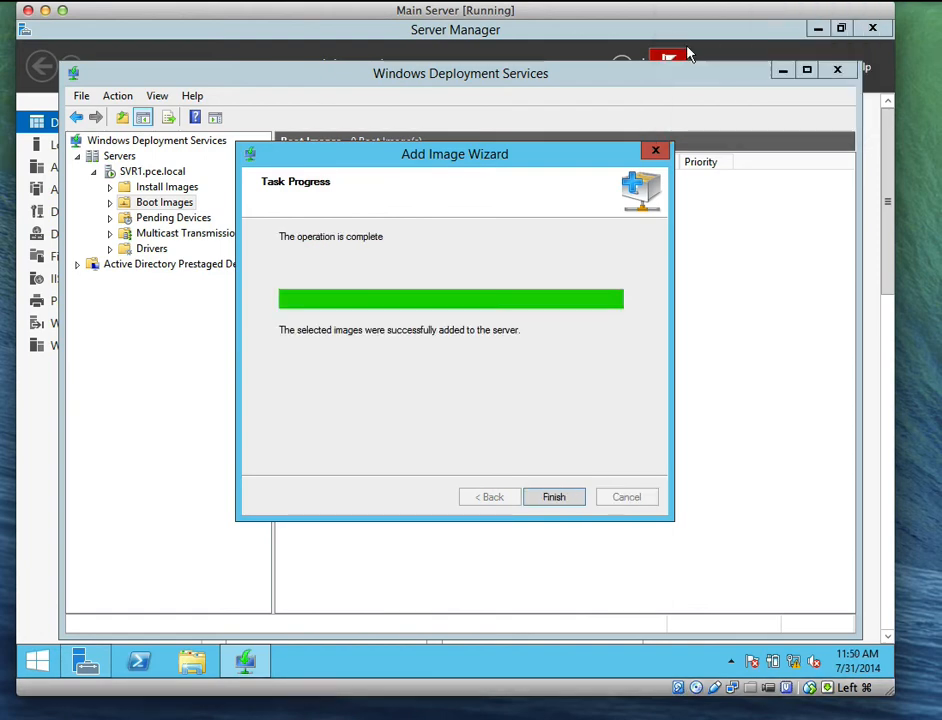
mouse_move(584, 260)
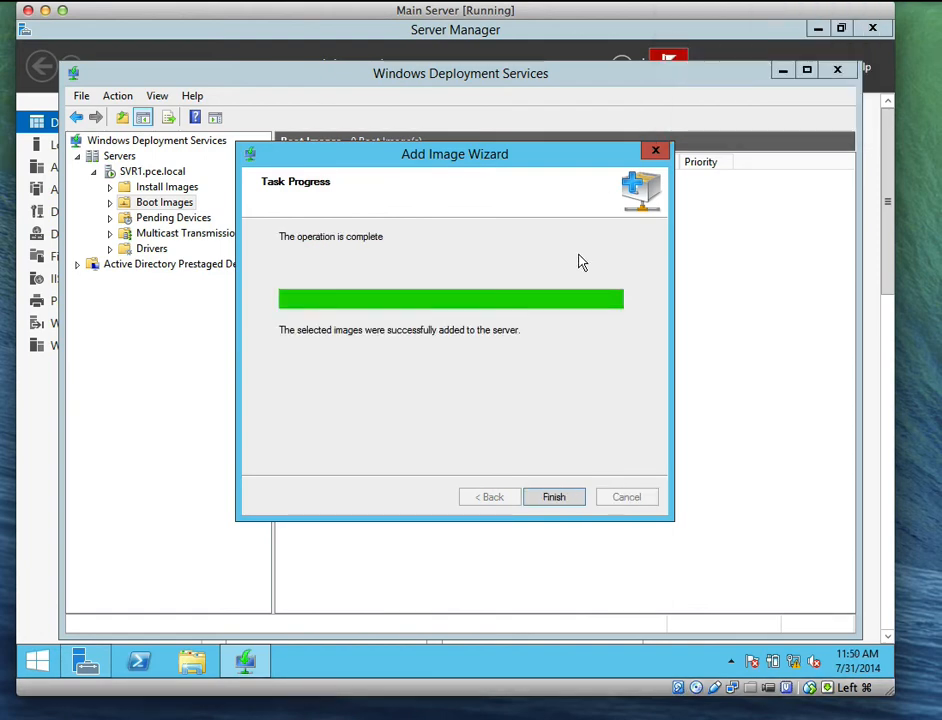
mouse_move(490, 376)
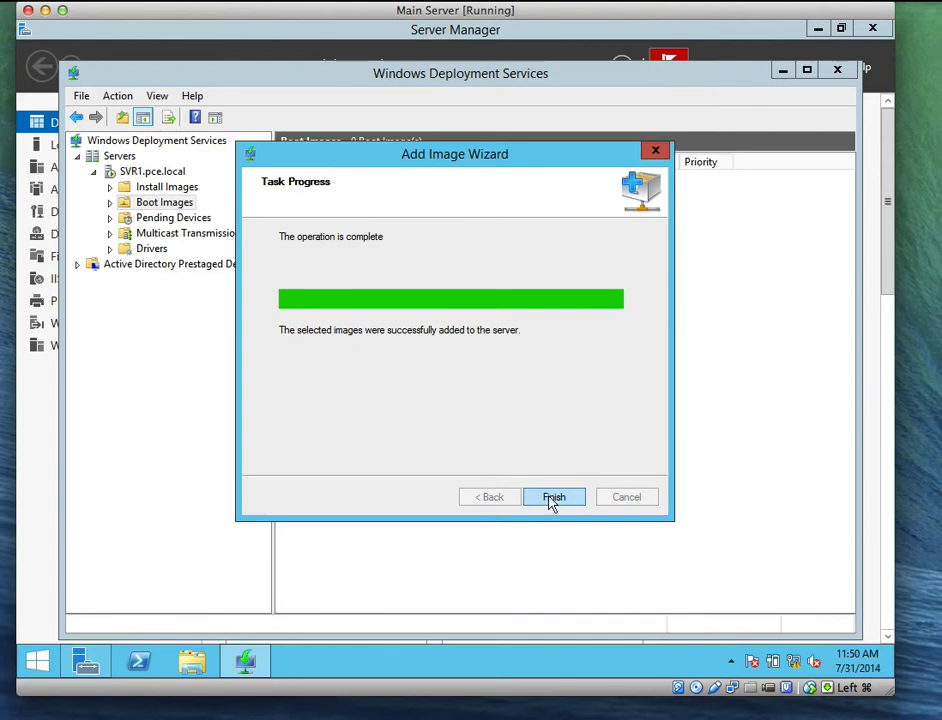
- Finish the boot image wizard and start Add Image Group under Install Images
left_click(554, 496)
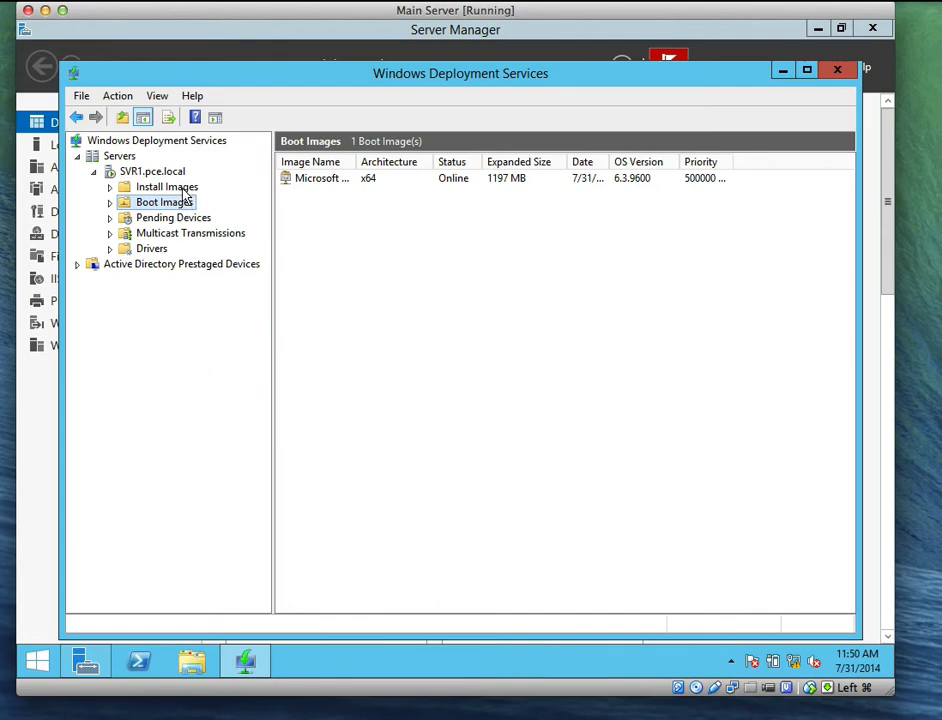
right_click(166, 188)
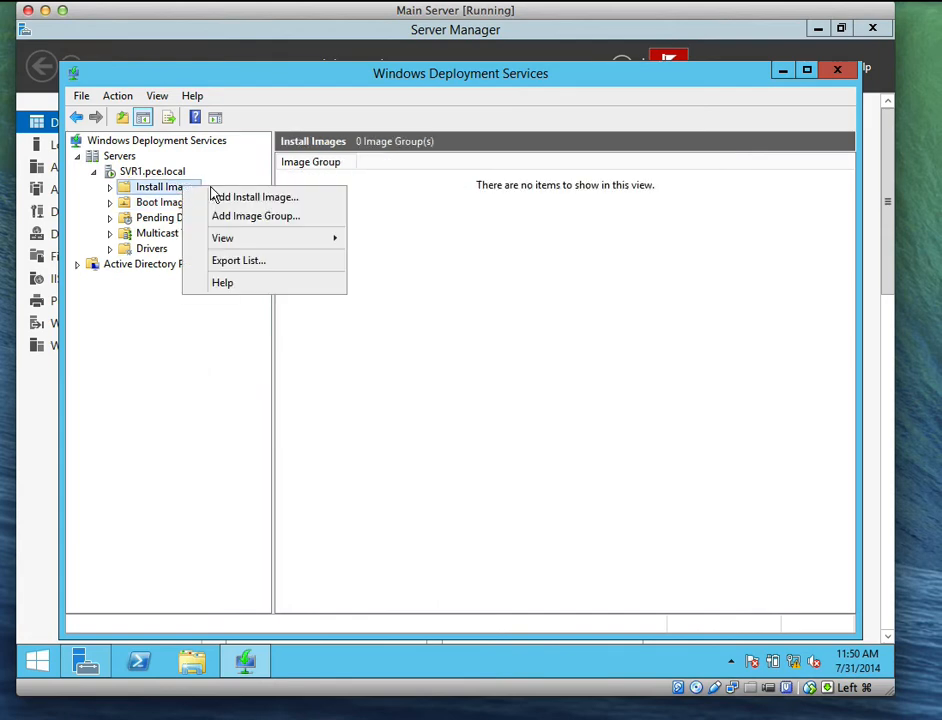
mouse_move(256, 216)
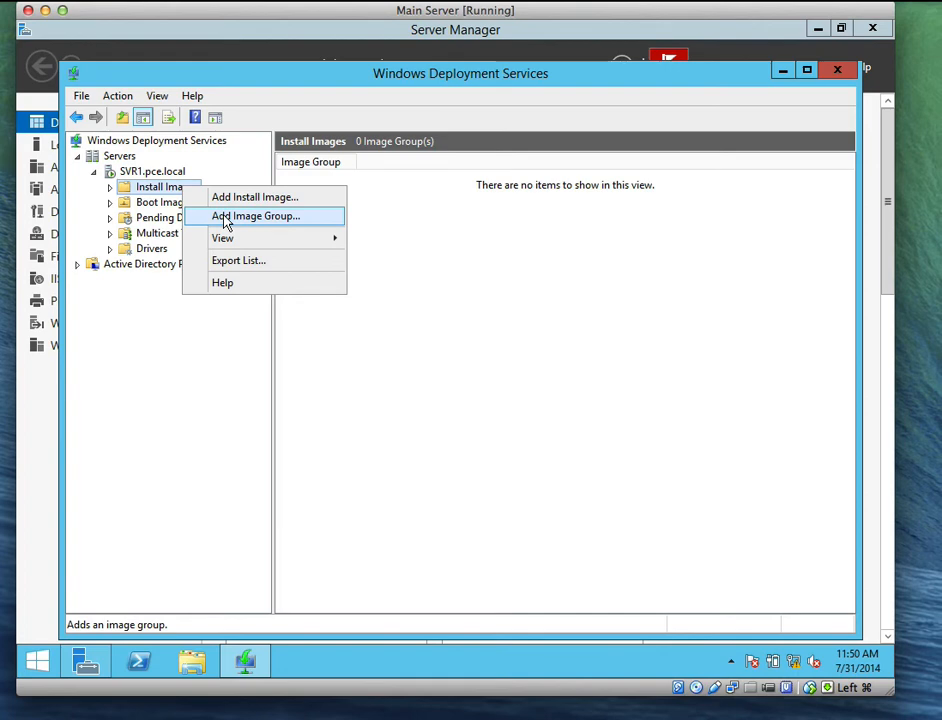
left_click(256, 216)
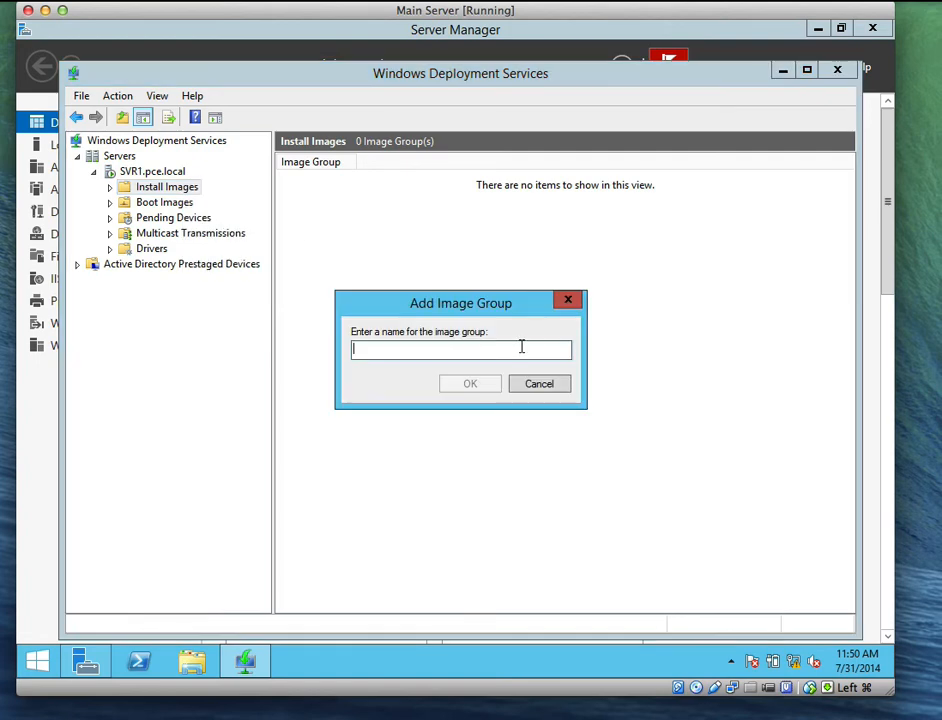
- Name the new image group 'Windows Server 2012 R2' and create it
type("W")
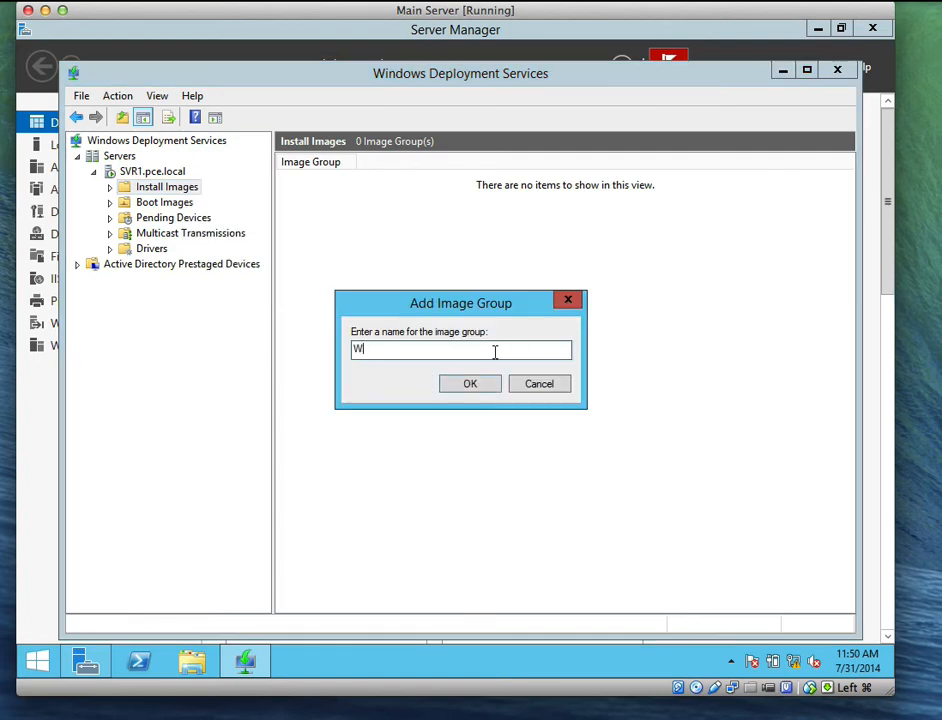
type("indows")
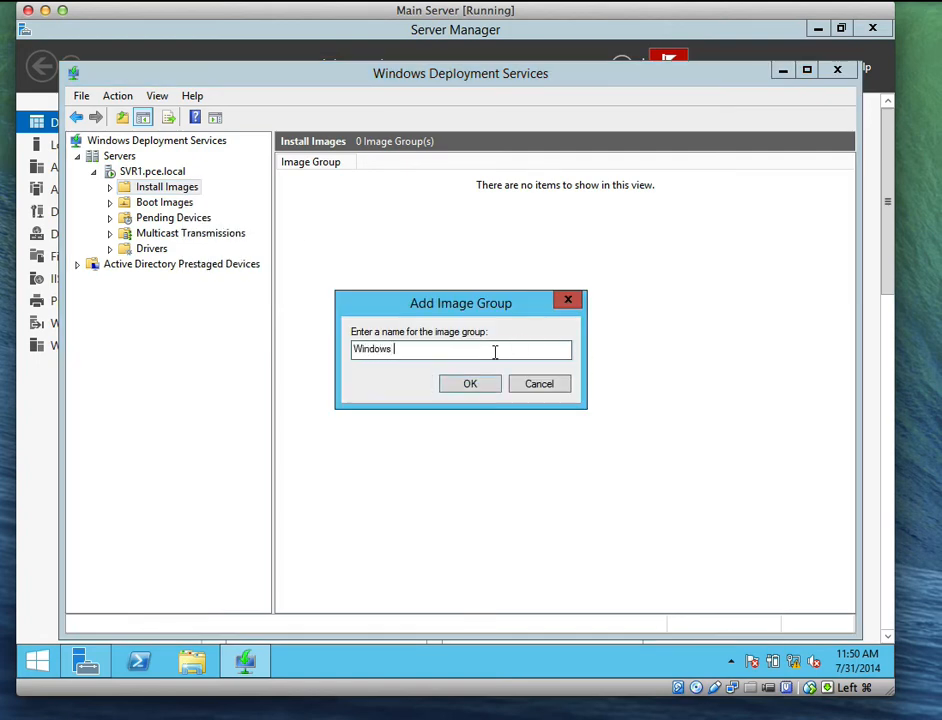
type("Server 2012 R")
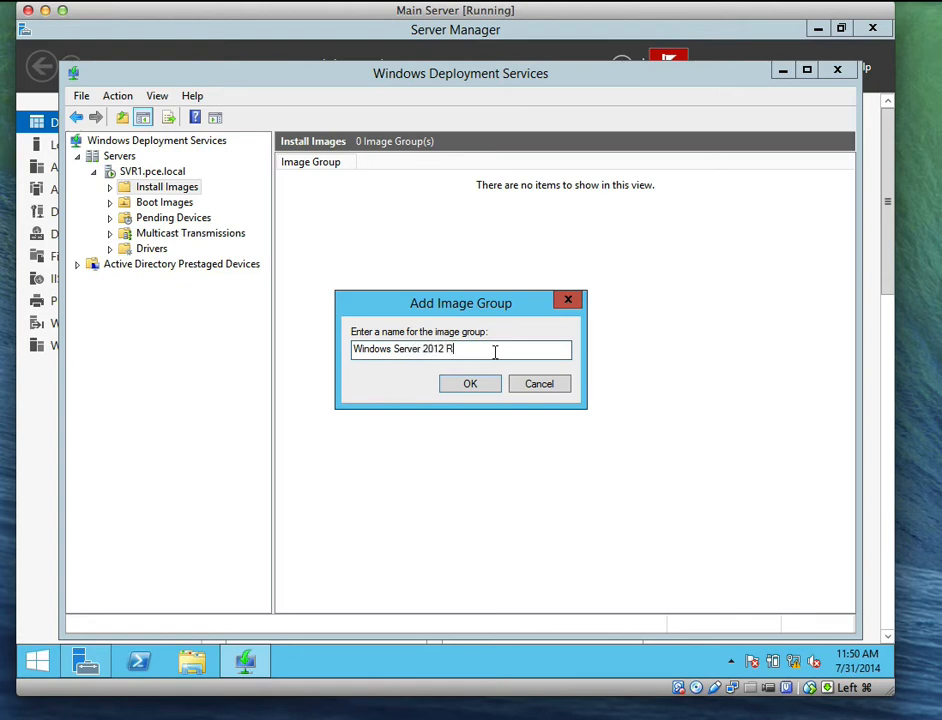
type("2")
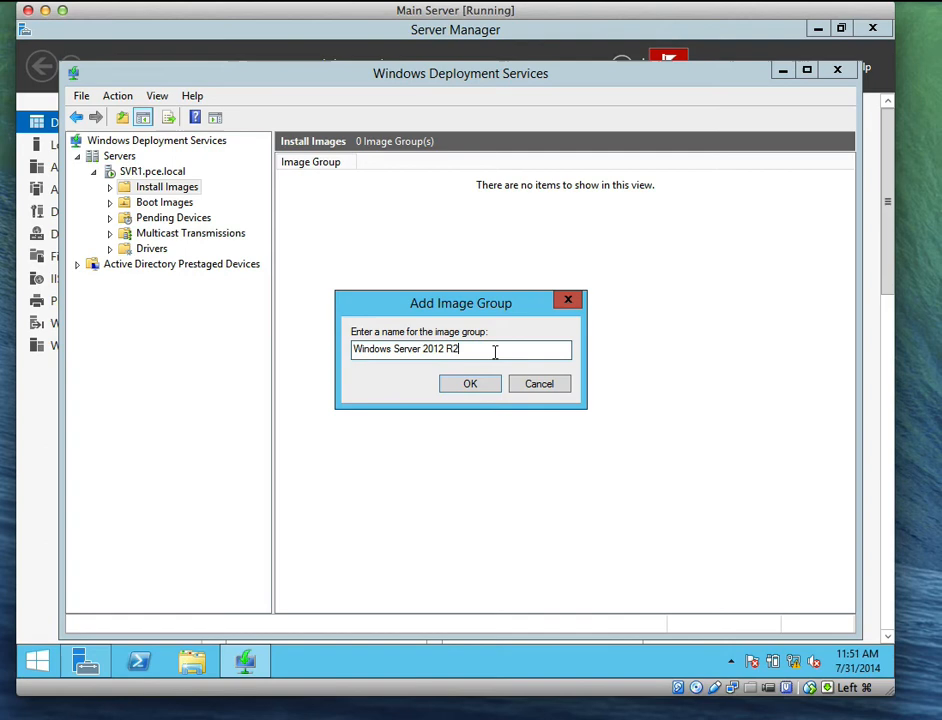
left_click(470, 384)
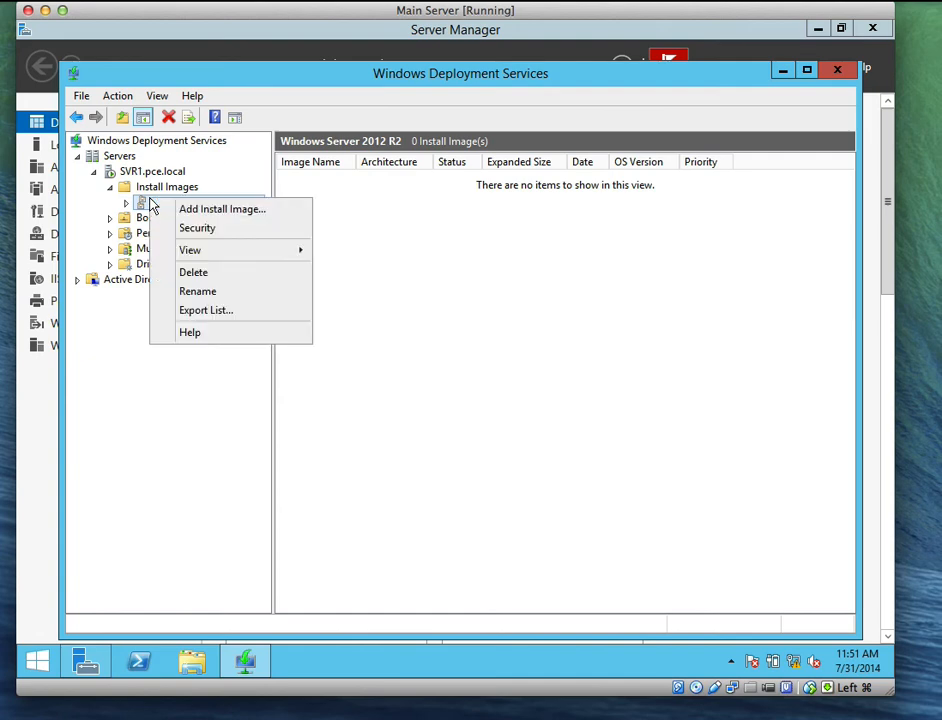
mouse_move(222, 210)
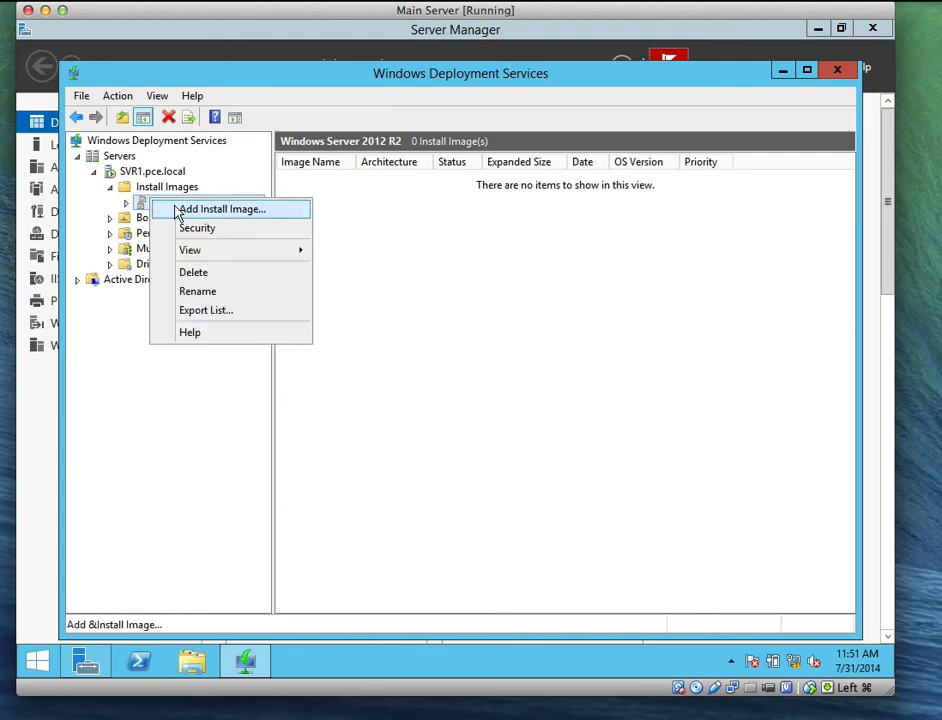
- Begin Add Install Image for the group with D:\sources\install.wim, listing its four editions
left_click(222, 210)
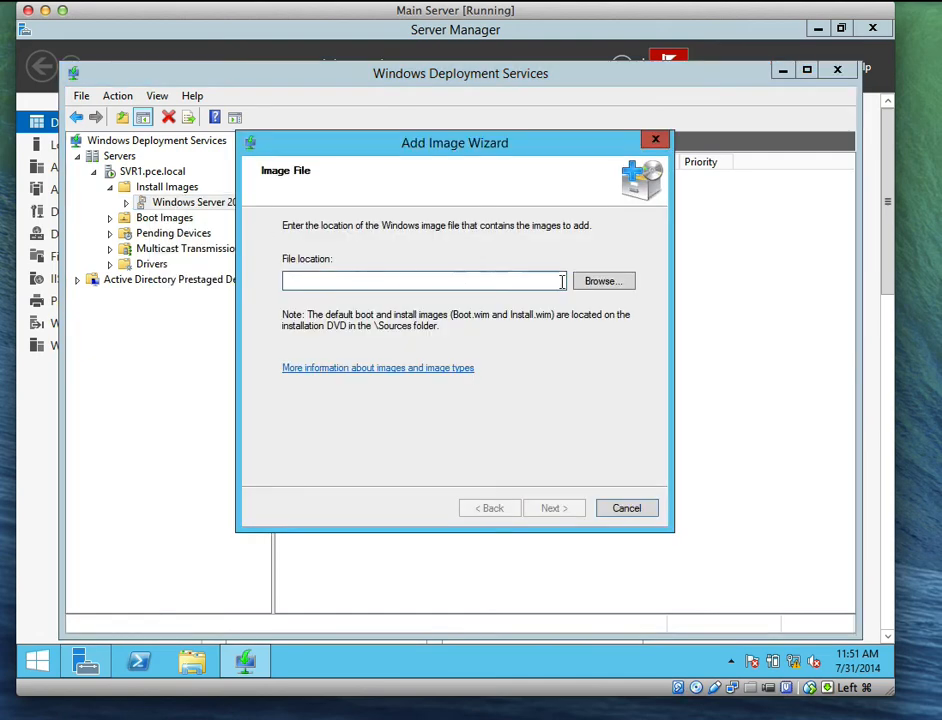
left_click(604, 280)
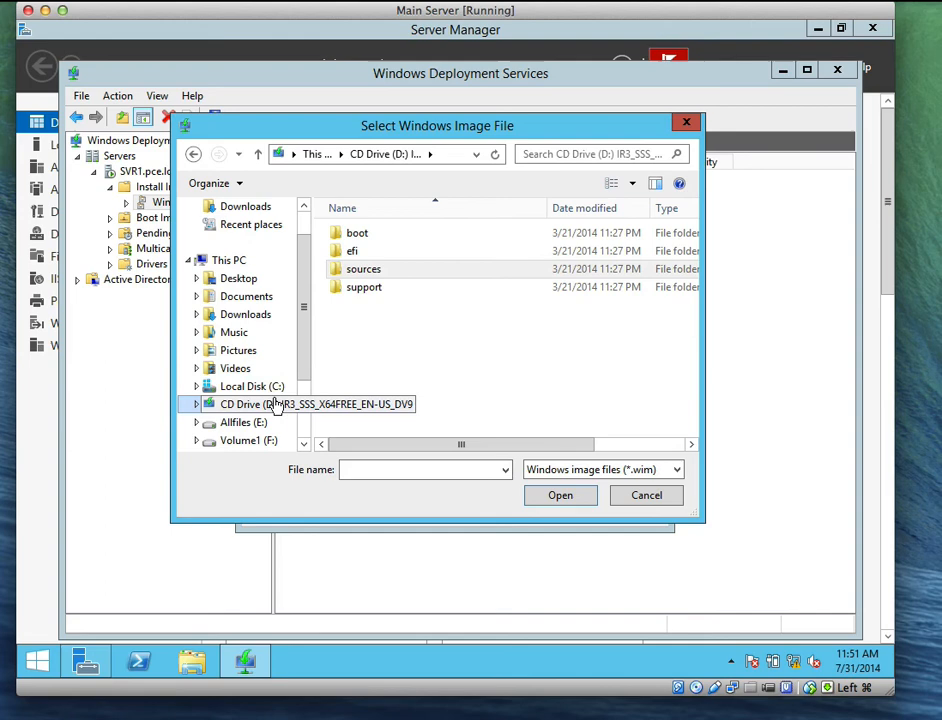
left_click(364, 268)
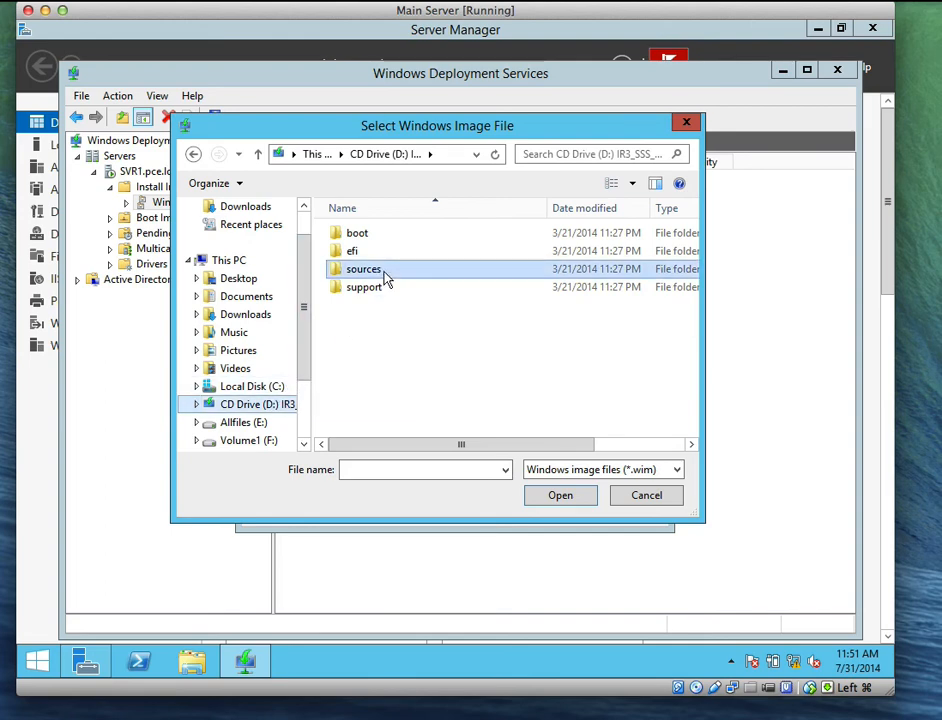
double_click(364, 268)
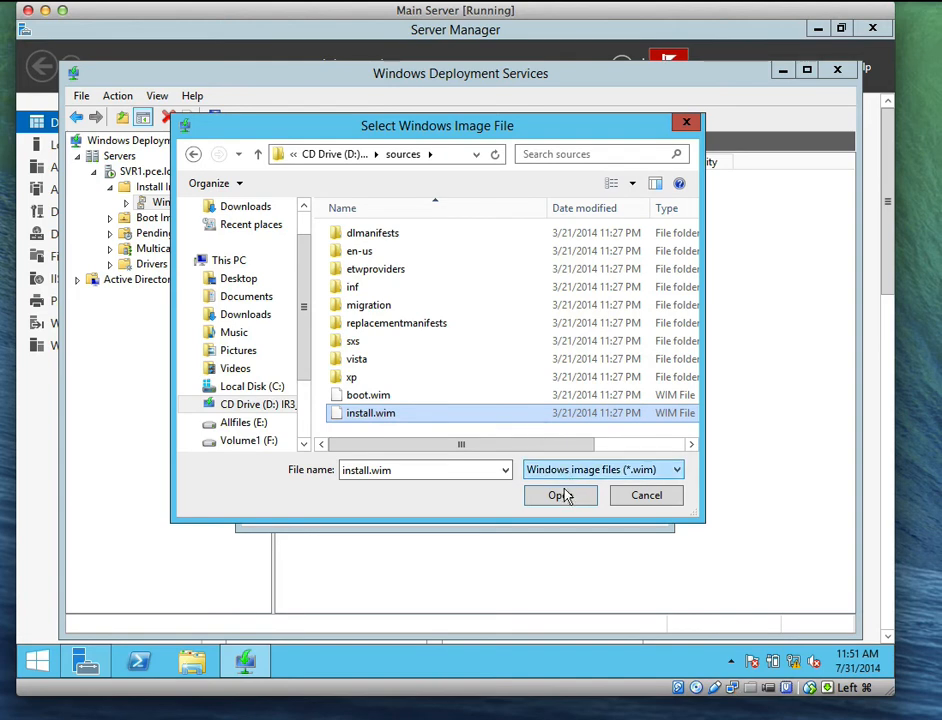
left_click(560, 496)
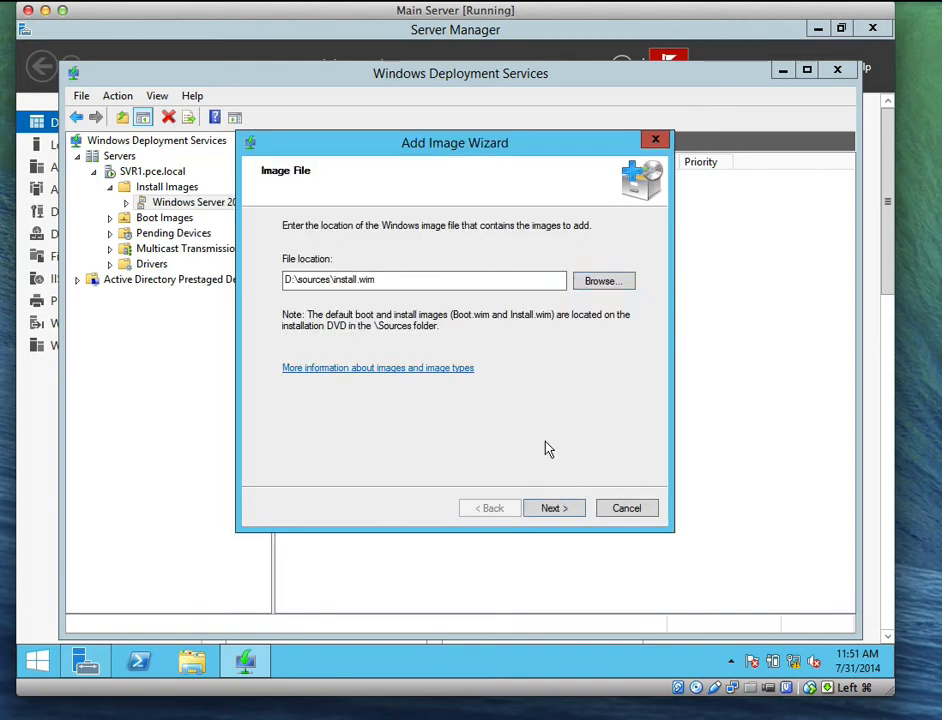
left_click(554, 508)
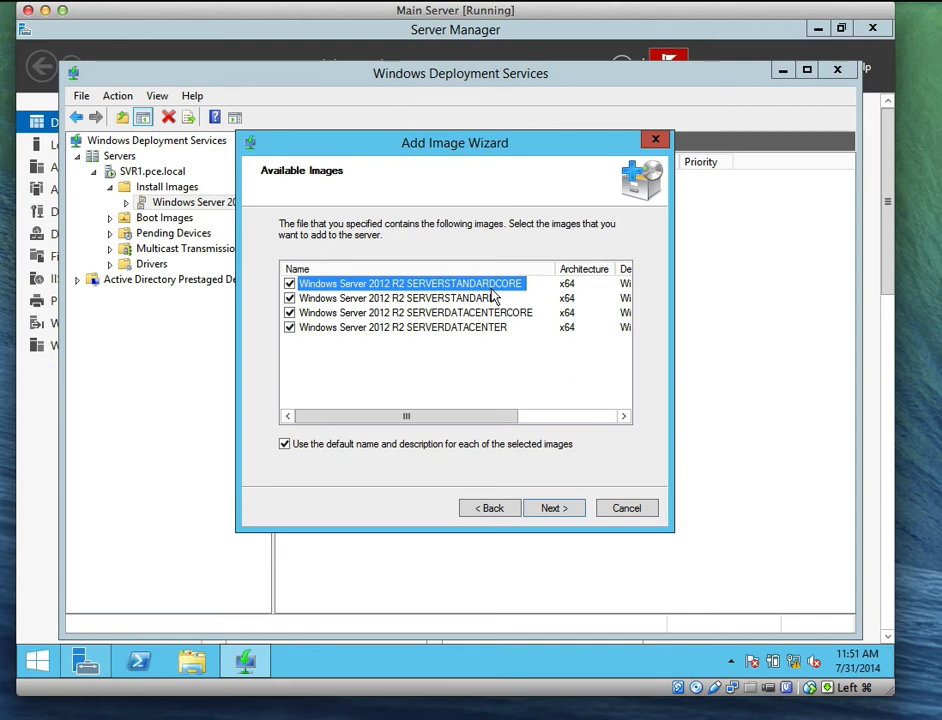
mouse_move(484, 320)
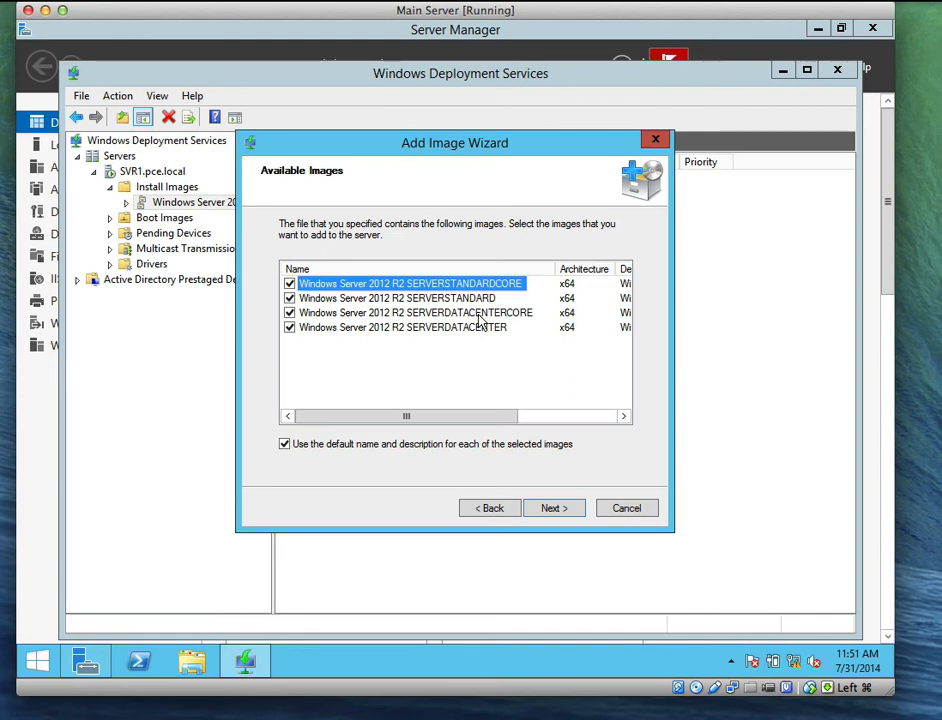
mouse_move(488, 312)
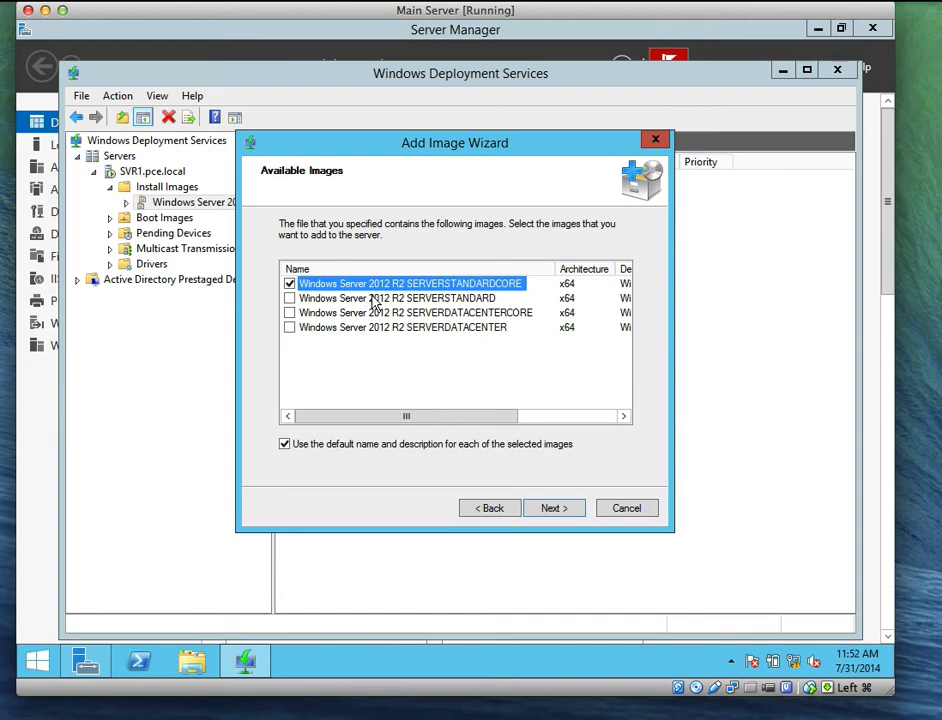
mouse_move(438, 384)
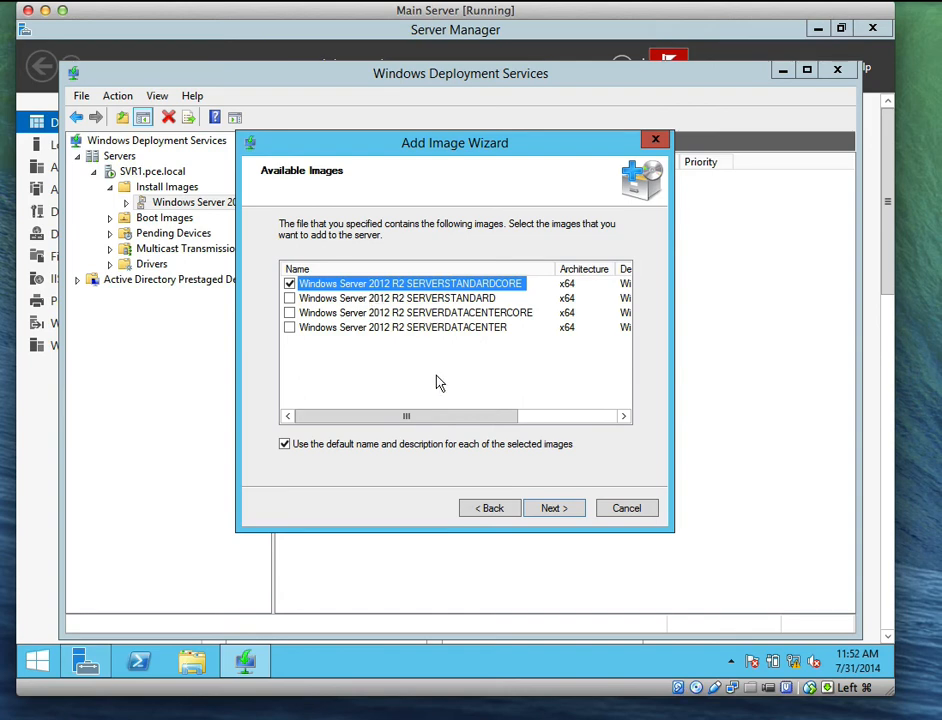
- Add only the SERVERSTANDARDCORE edition to the Windows Server 2012 R2 group
left_click(552, 508)
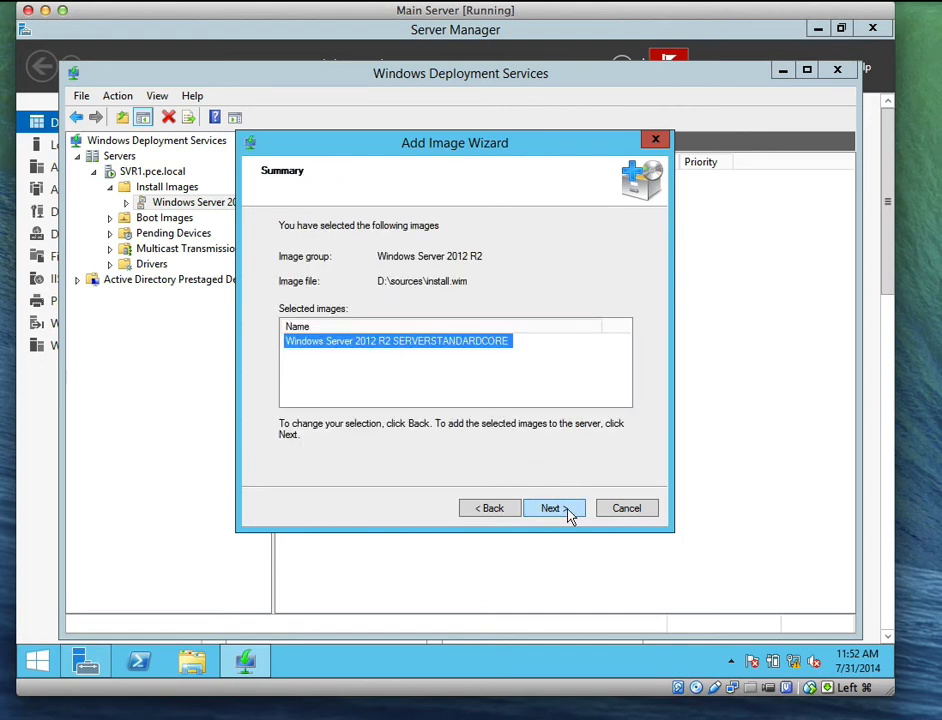
left_click(550, 508)
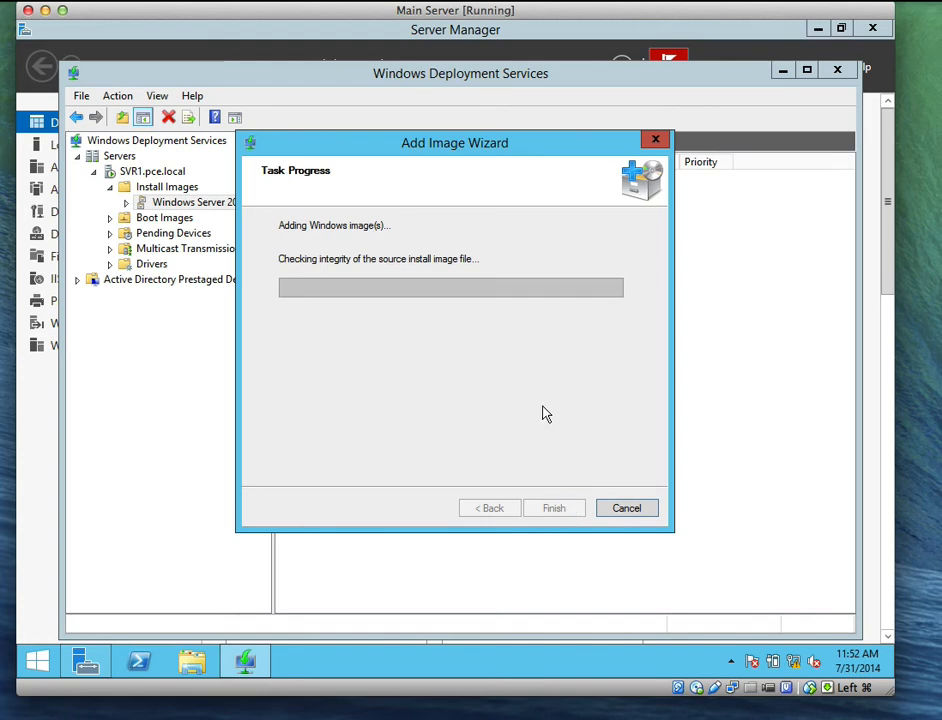
mouse_move(668, 12)
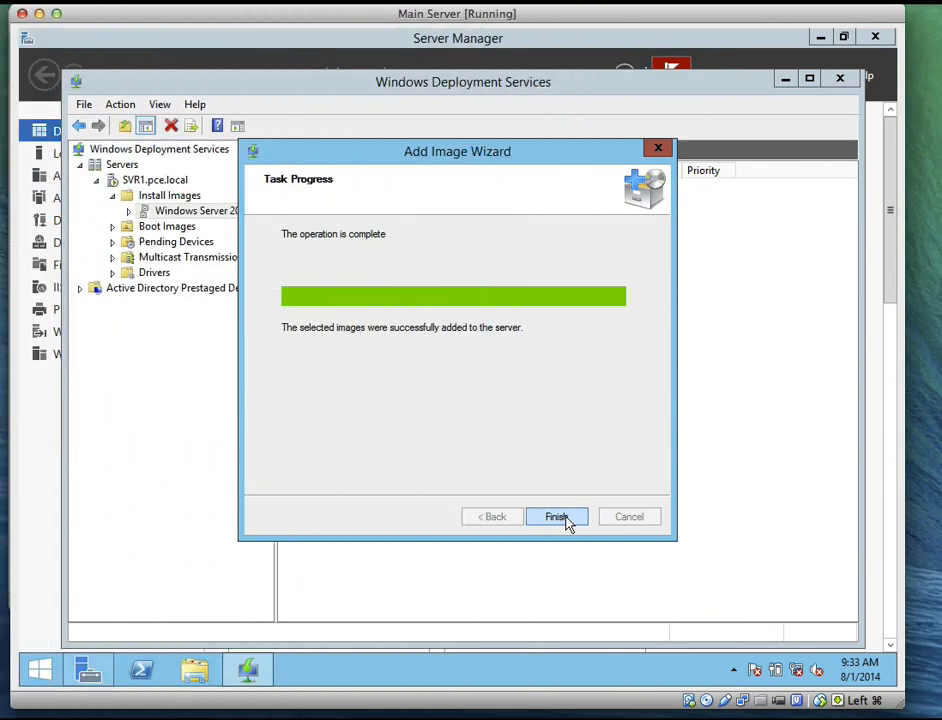
- Finish the wizard and review the x64 boot image and Standard Core install image in the tree
left_click(556, 516)
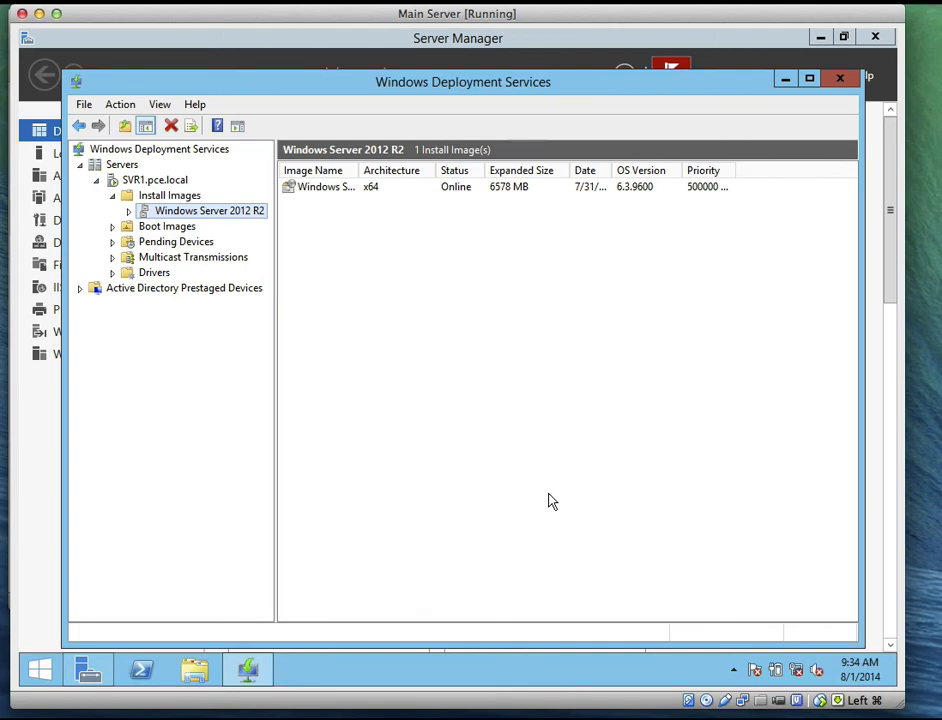
mouse_move(184, 230)
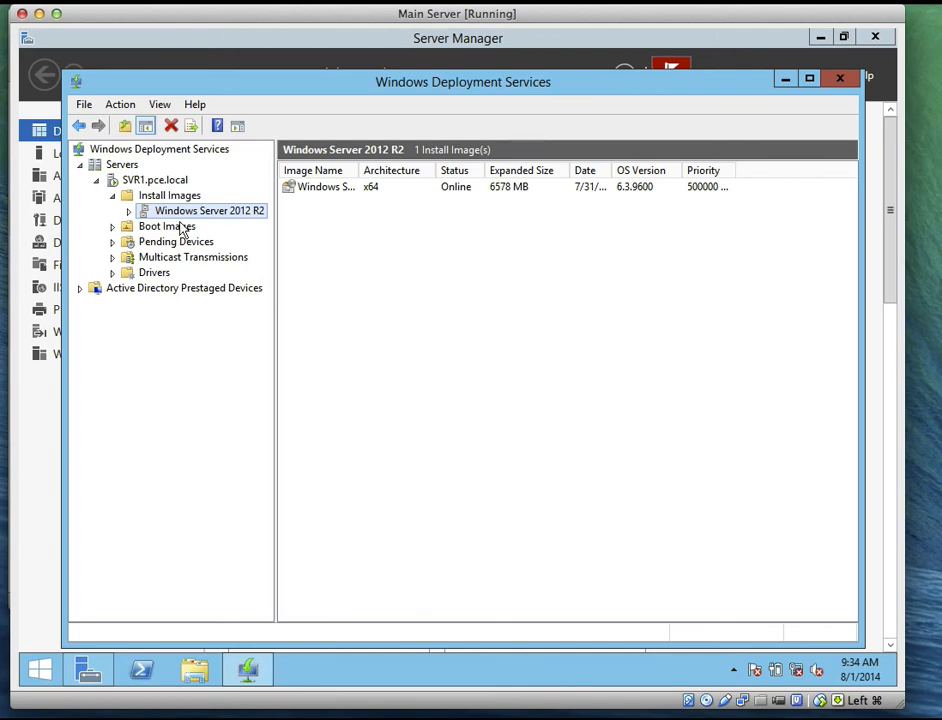
left_click(168, 226)
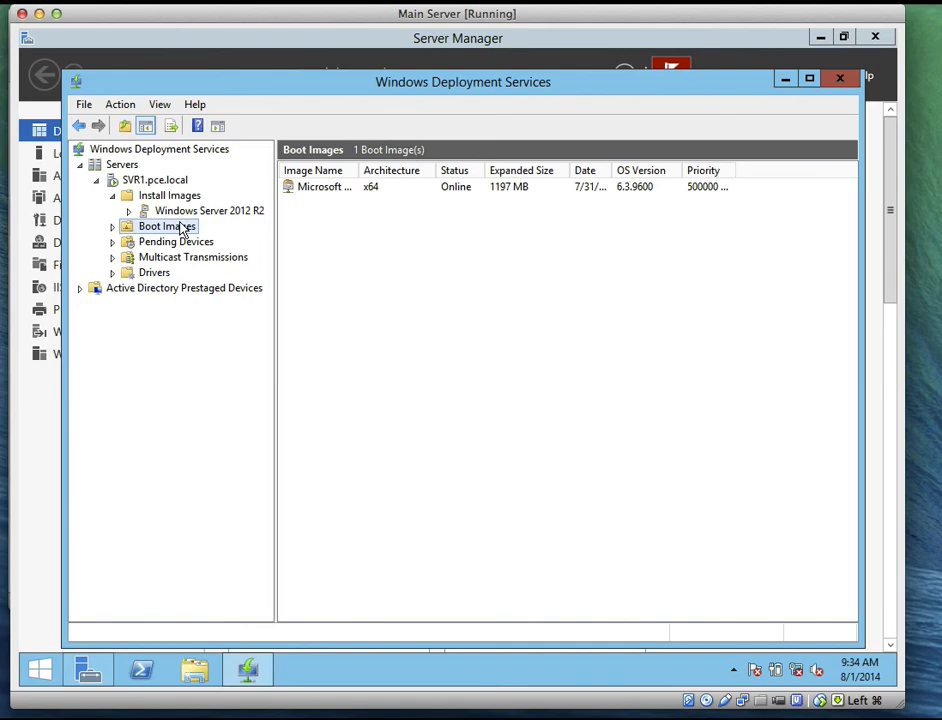
left_click(208, 210)
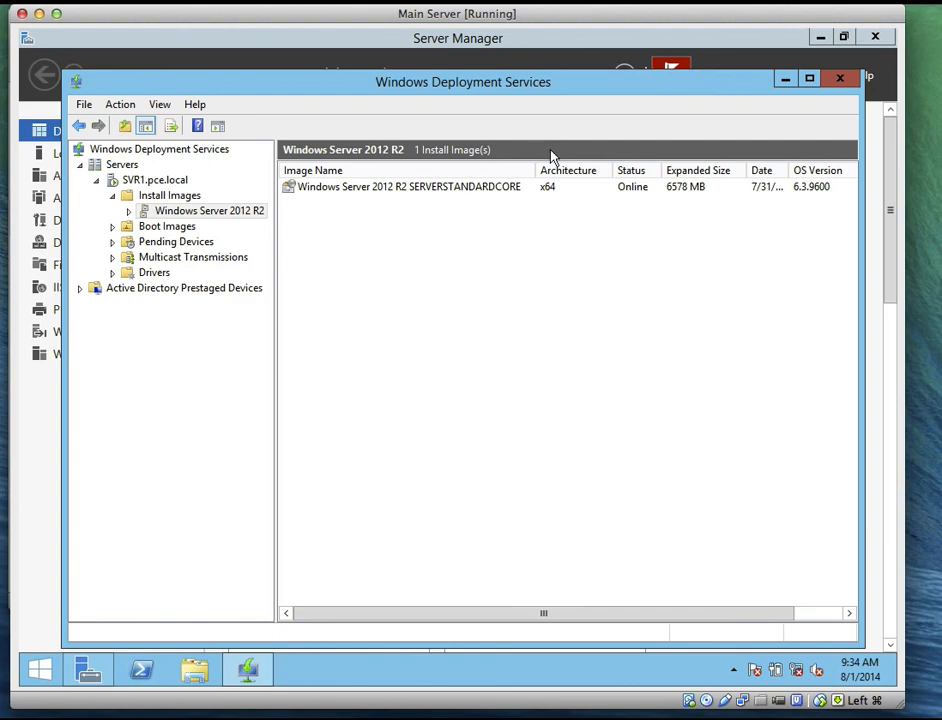
mouse_move(820, 16)
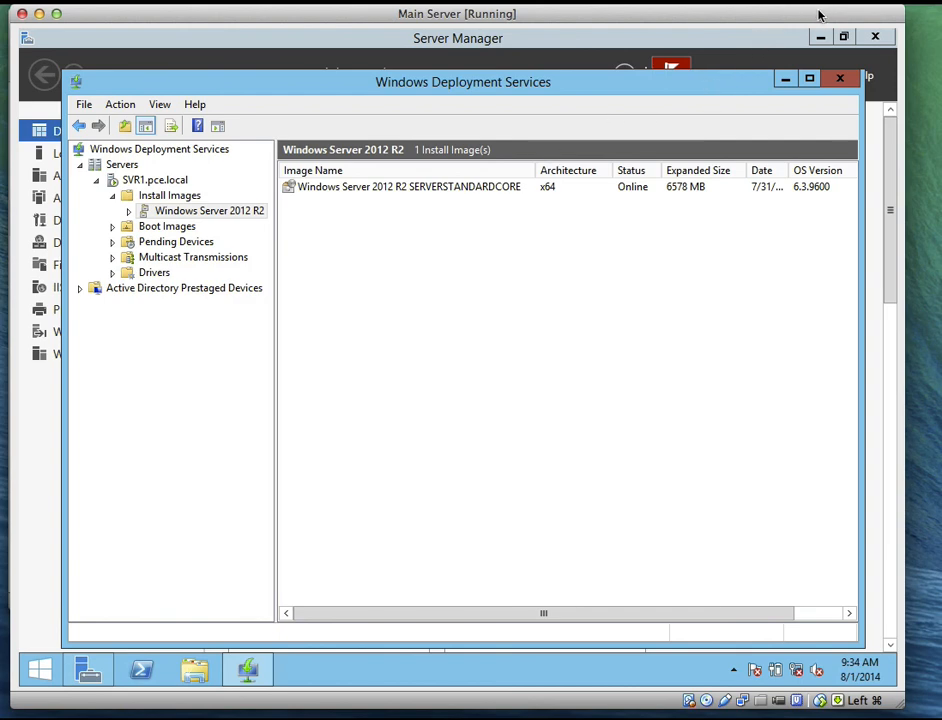